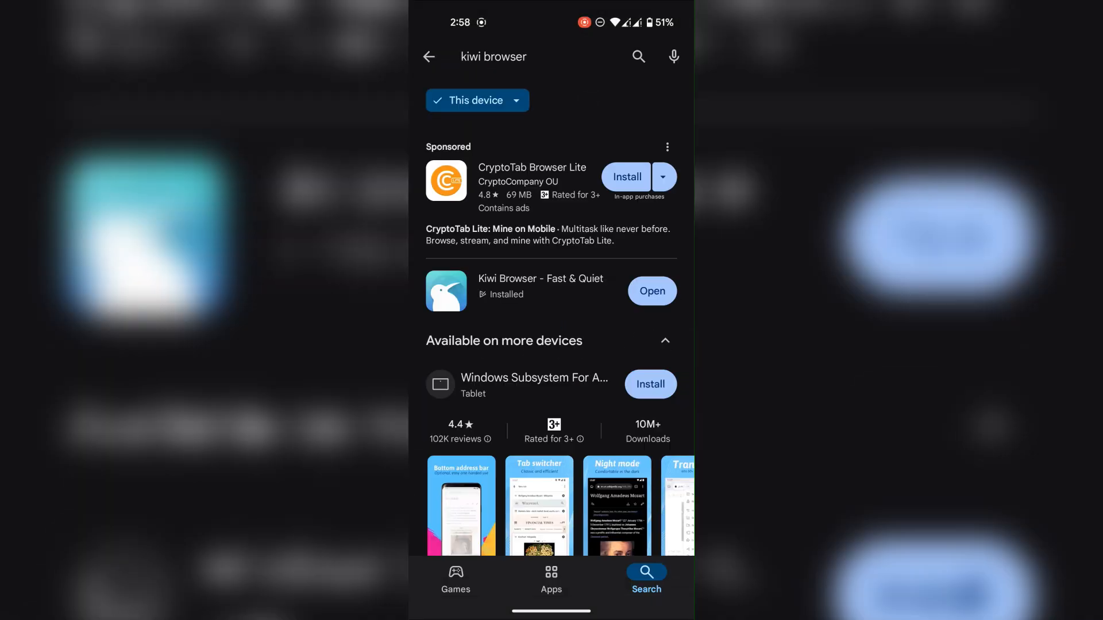
# Step: Launch the installed Kiwi Browser - Fast & Quiet from its Play Store page
pyautogui.click(540, 290)
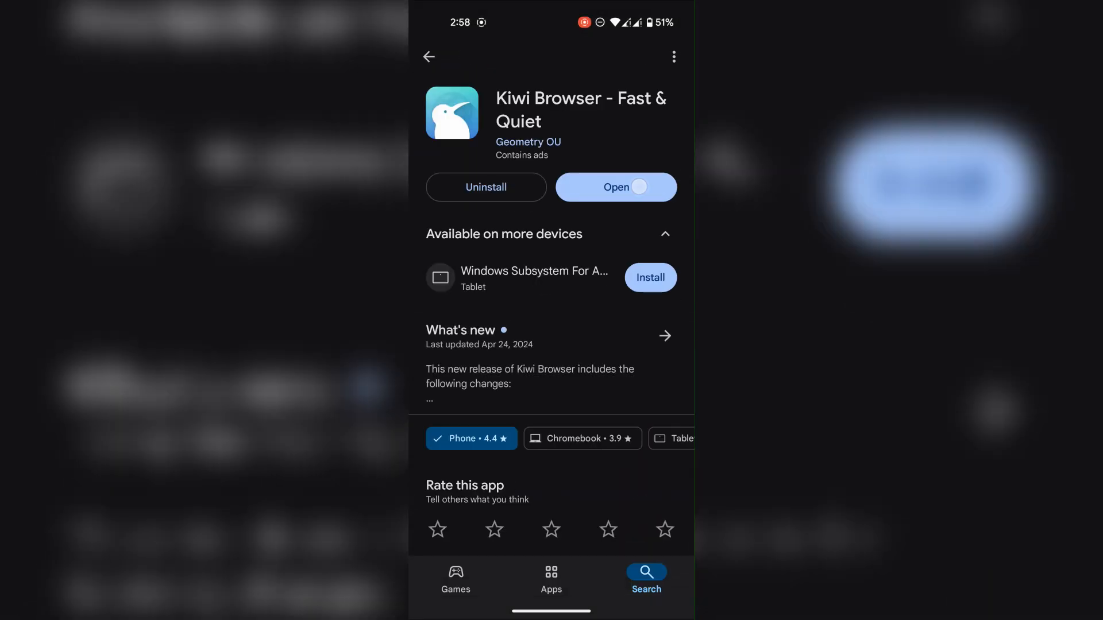
pyautogui.click(613, 187)
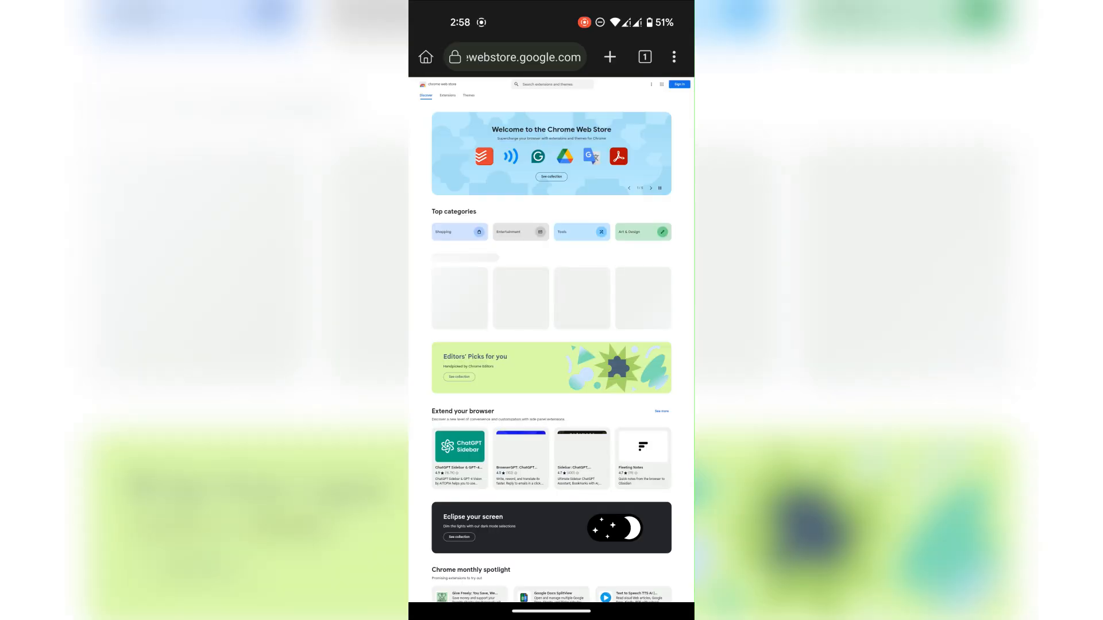
# Step: Search the Web Store for 'ignore' and pick the ignore-x-frame-options extension
pyautogui.write('ignore')
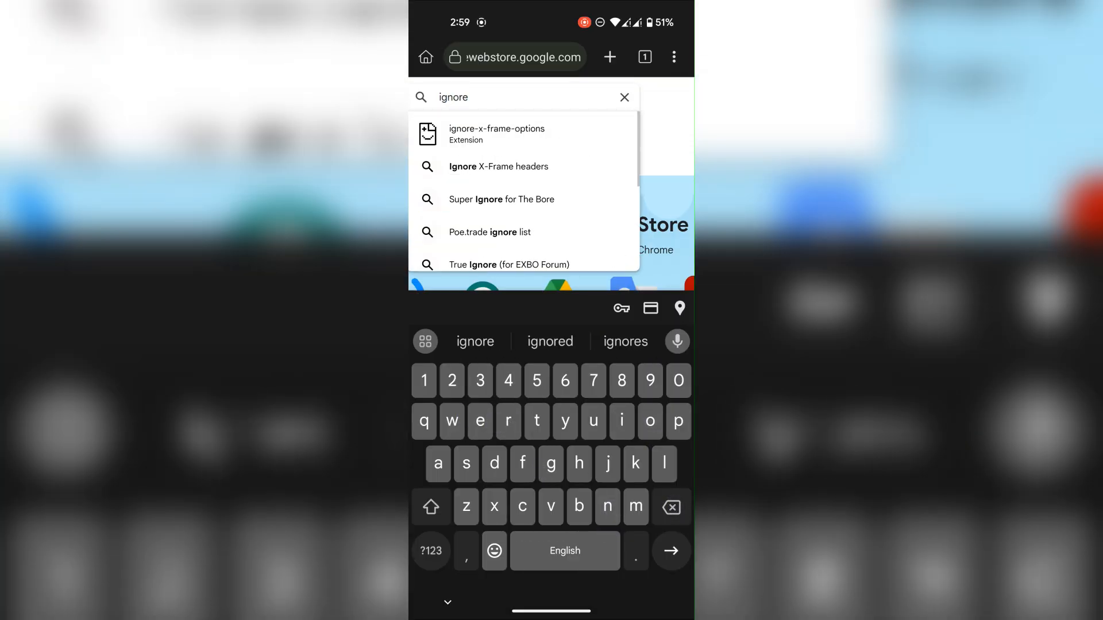
pyautogui.click(497, 166)
pyautogui.write('web')
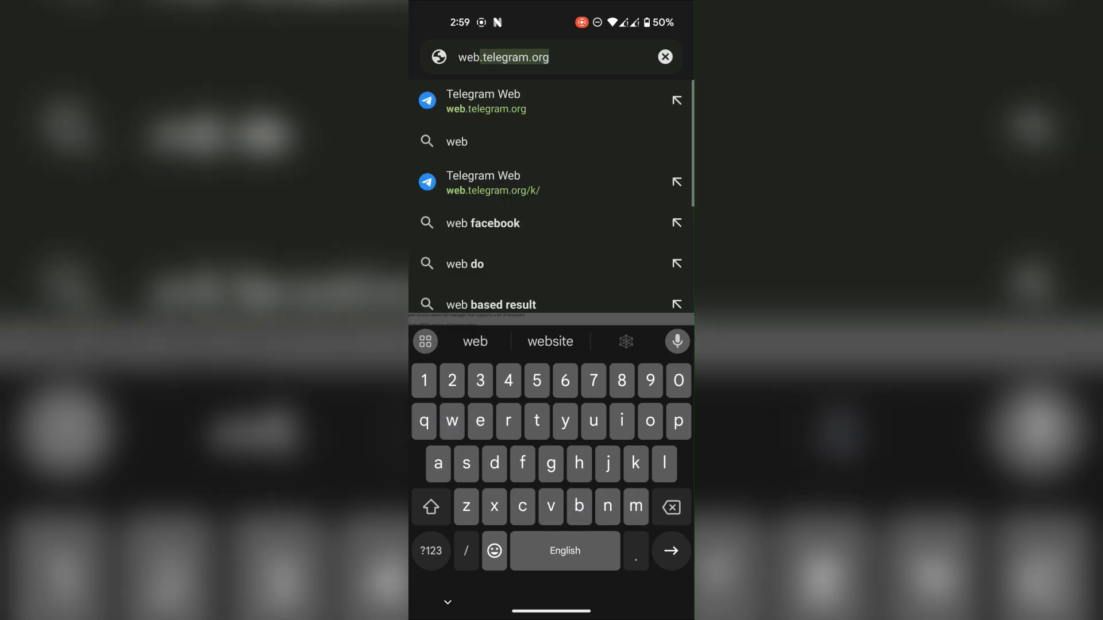
# Step: Go to Telegram Web's Blum chat and bring up the Violentmonkey dashboard
pyautogui.click(550, 183)
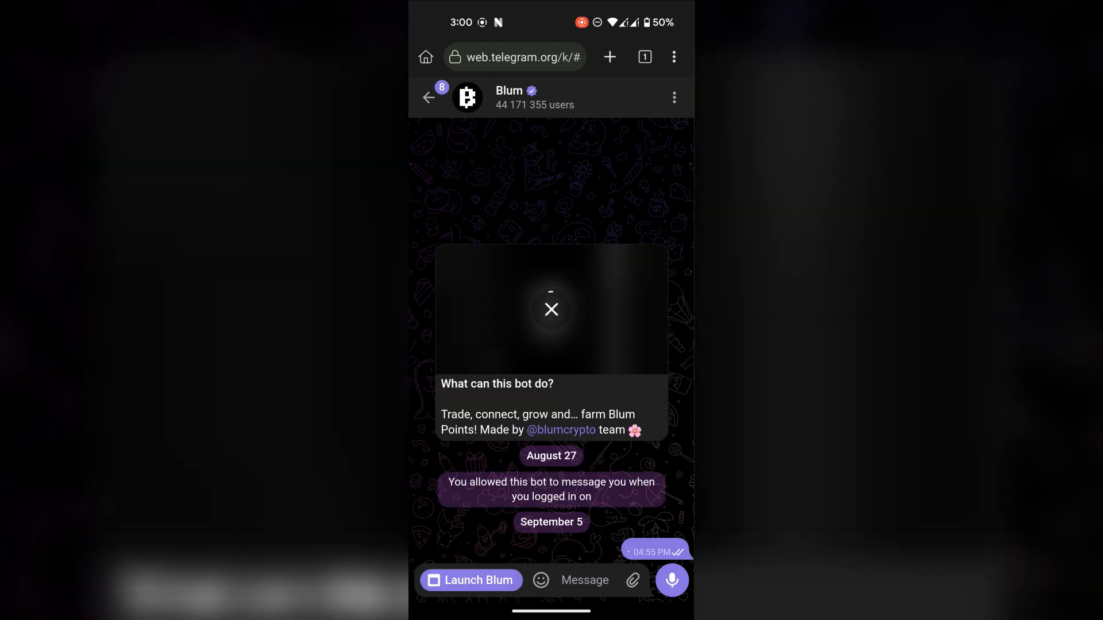
pyautogui.click(673, 58)
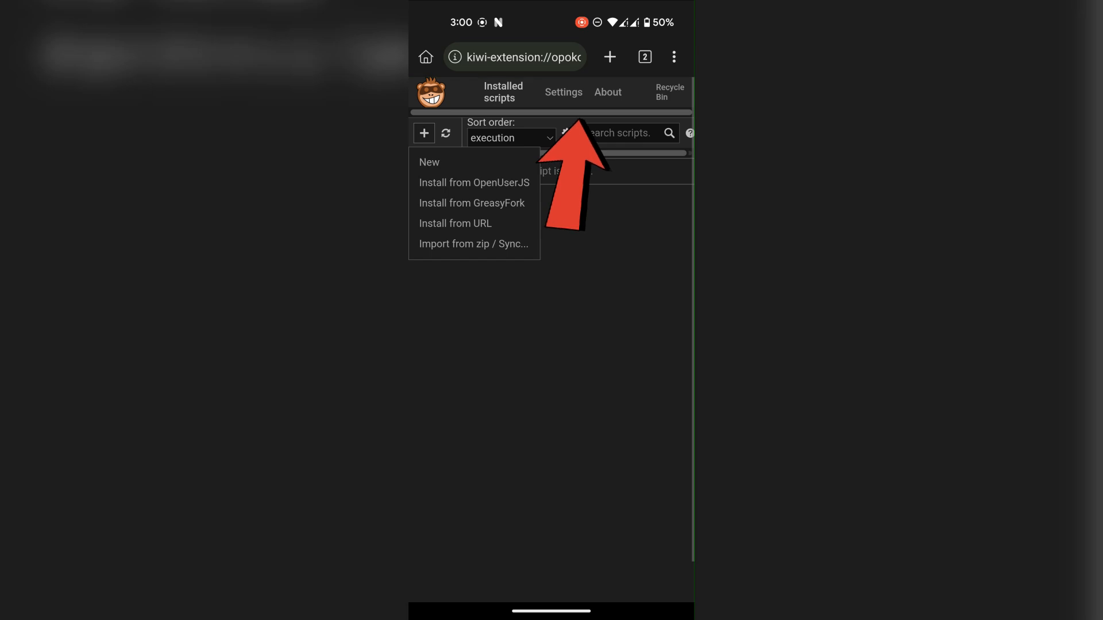
# Step: Import scripts and settings from a zip backup in Violentmonkey's Backup and maintenance settings
pyautogui.click(563, 92)
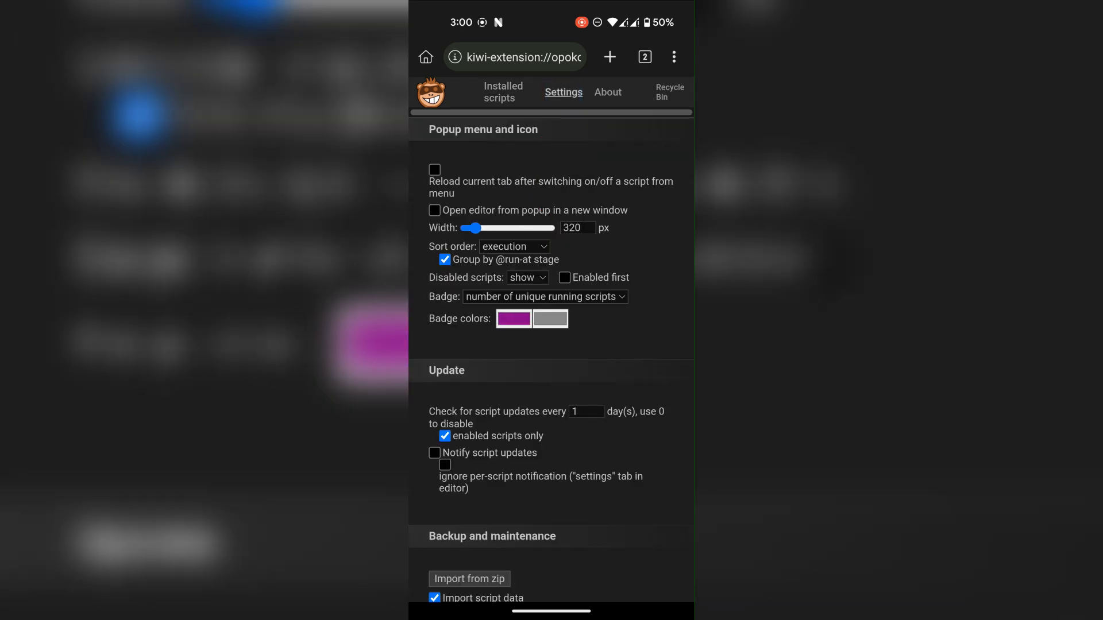
pyautogui.scroll(-3)
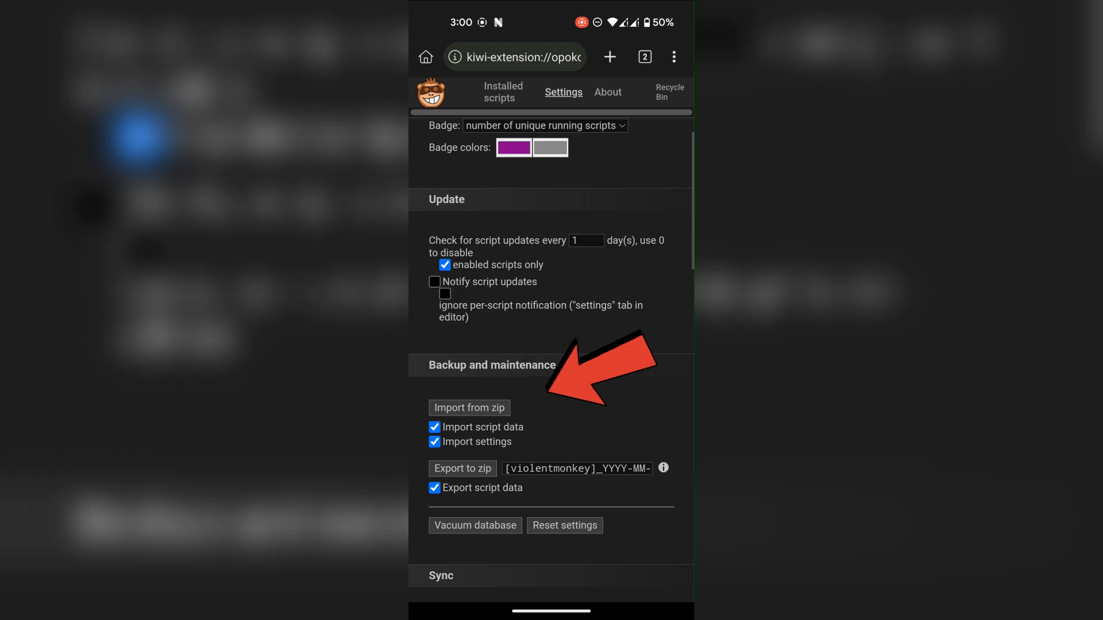
pyautogui.click(469, 408)
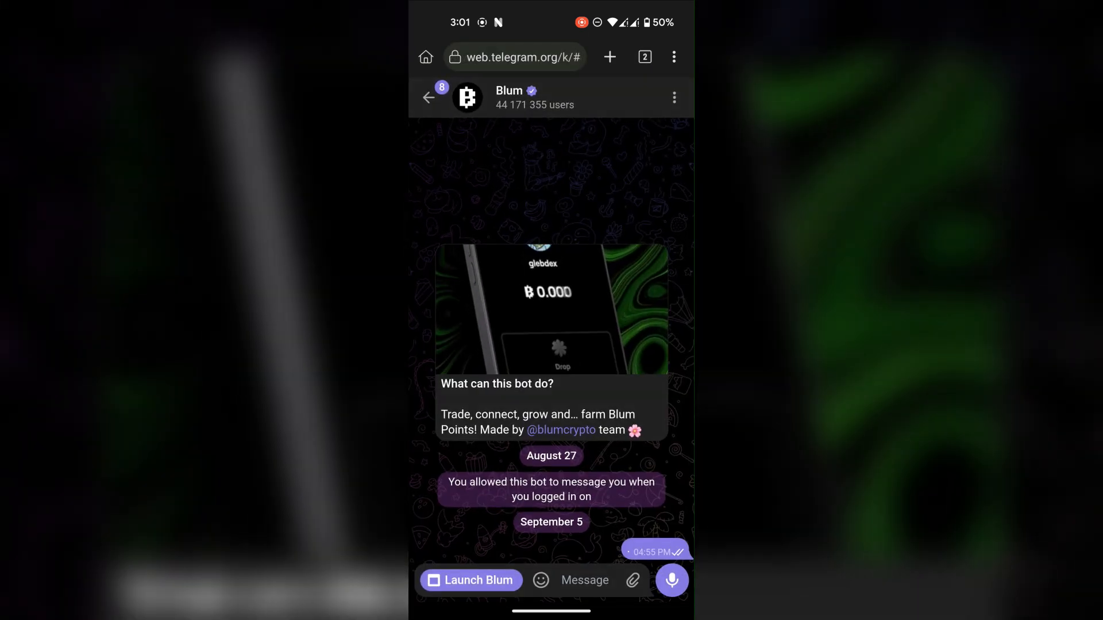
# Step: Launch the Blum mini app from the Blum bot chat
pyautogui.click(469, 580)
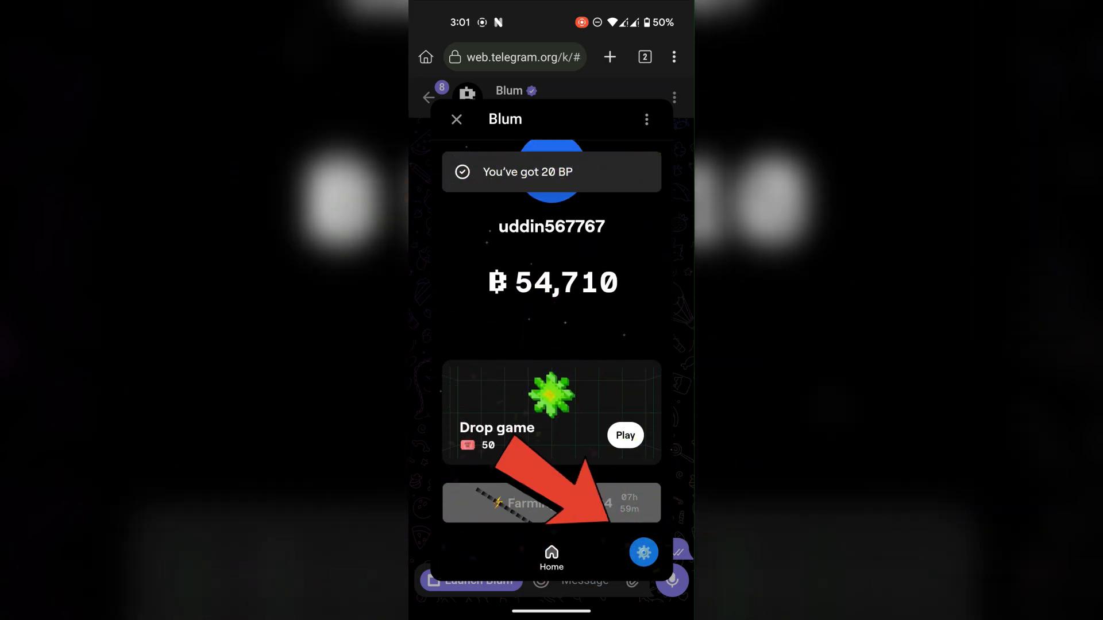
# Step: In the autoclicker panel, set Min Freeze Hits to 10 and enable Auto Click Play to start a Drop round
pyautogui.click(641, 551)
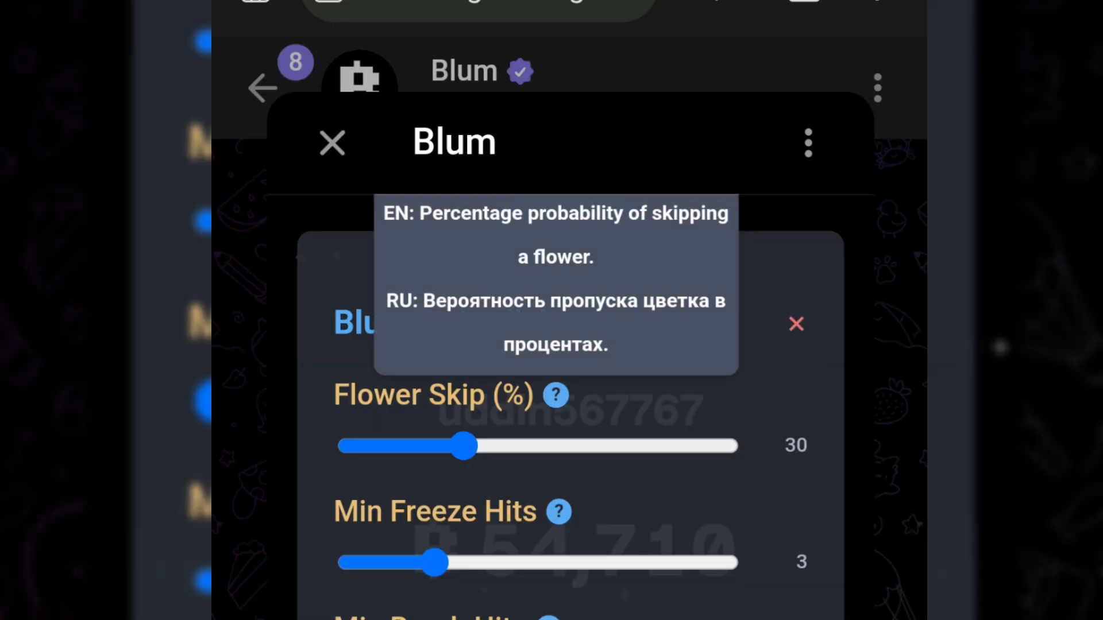
pyautogui.click(559, 511)
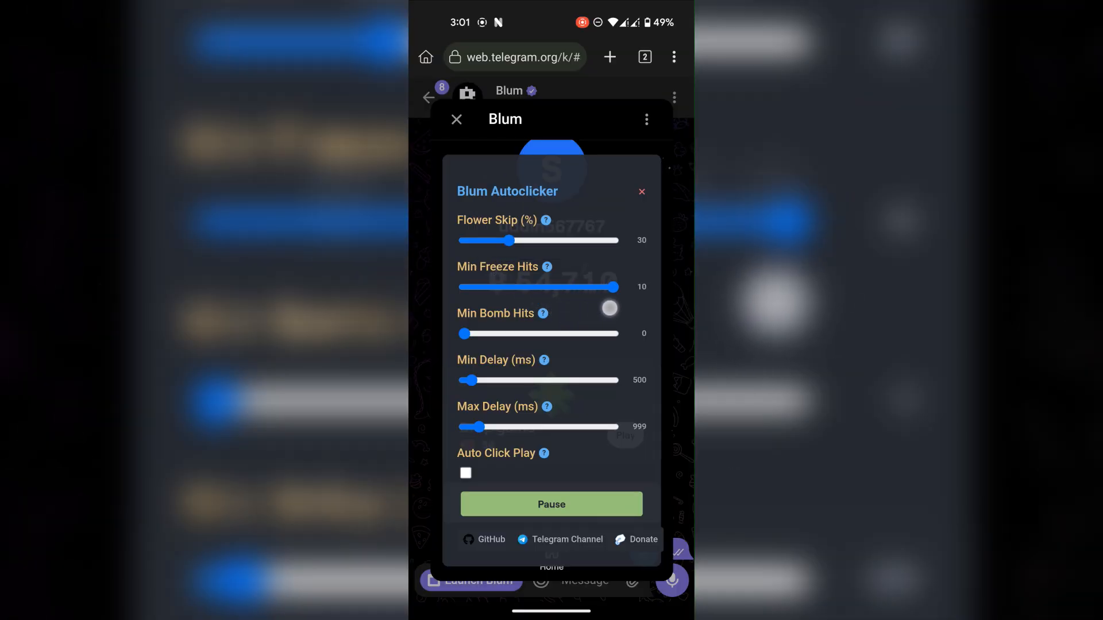
pyautogui.click(465, 472)
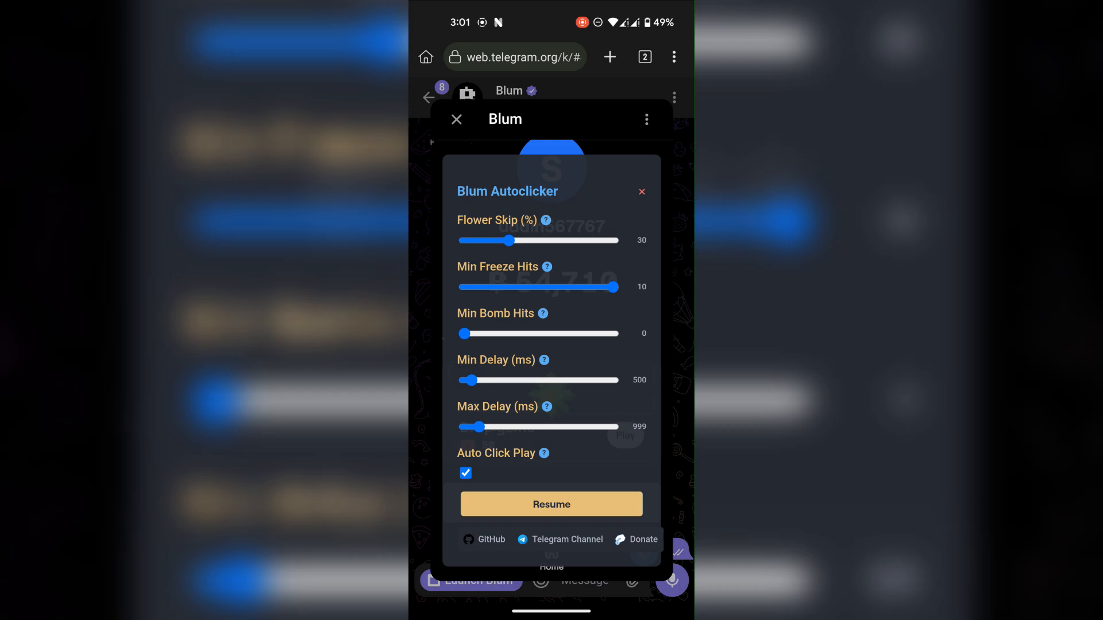
pyautogui.click(551, 504)
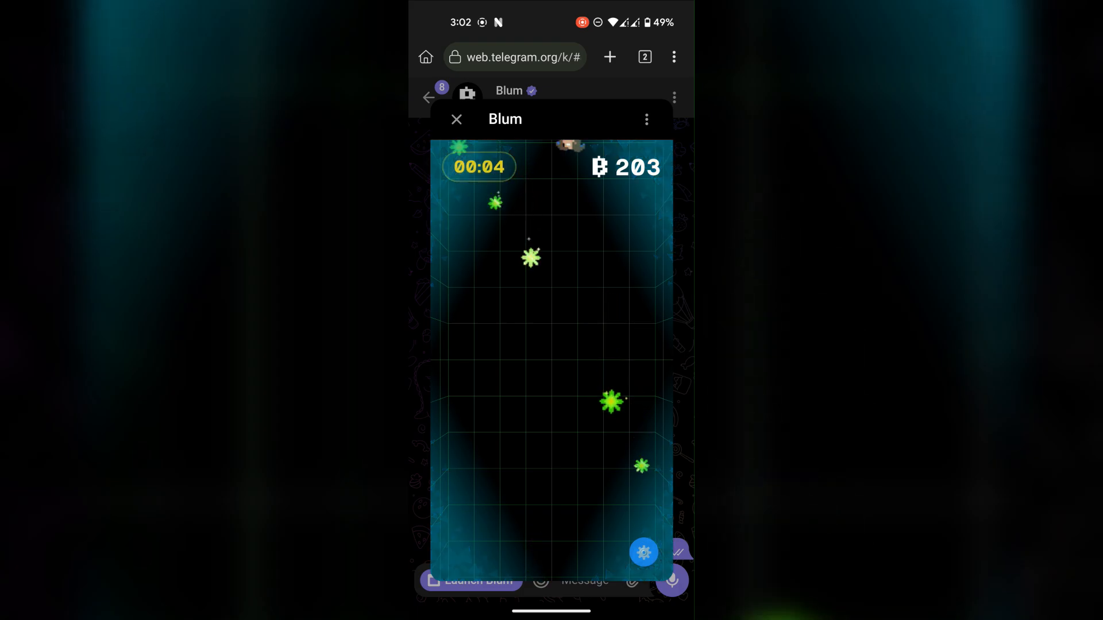
# Step: Pause the autoclicker mid-game and untick Auto Click Play
pyautogui.click(643, 553)
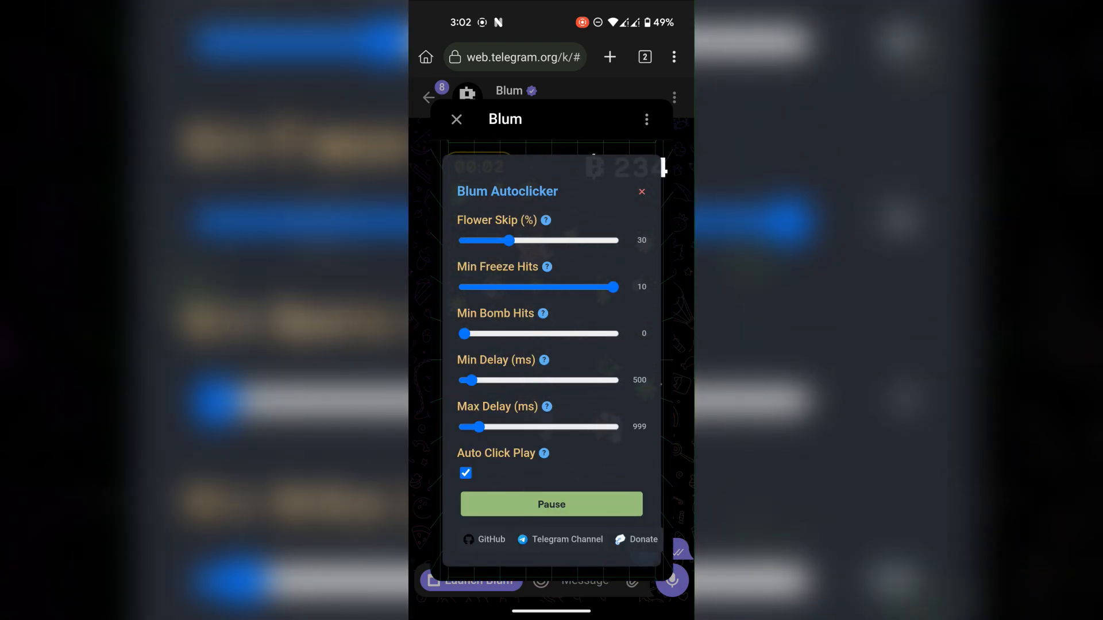
pyautogui.click(552, 504)
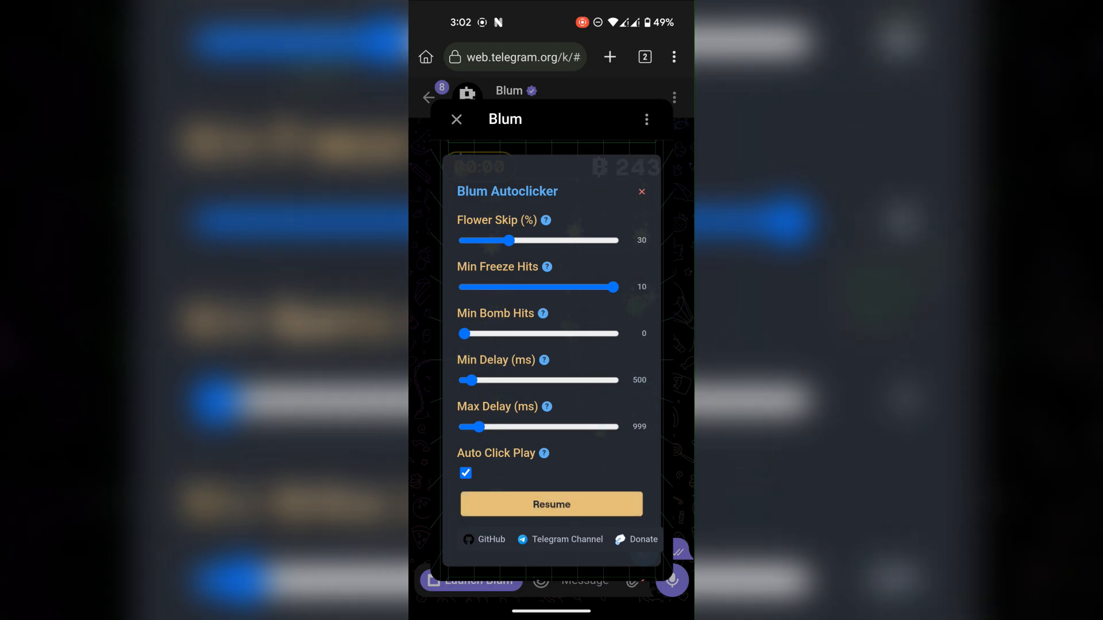
pyautogui.click(465, 472)
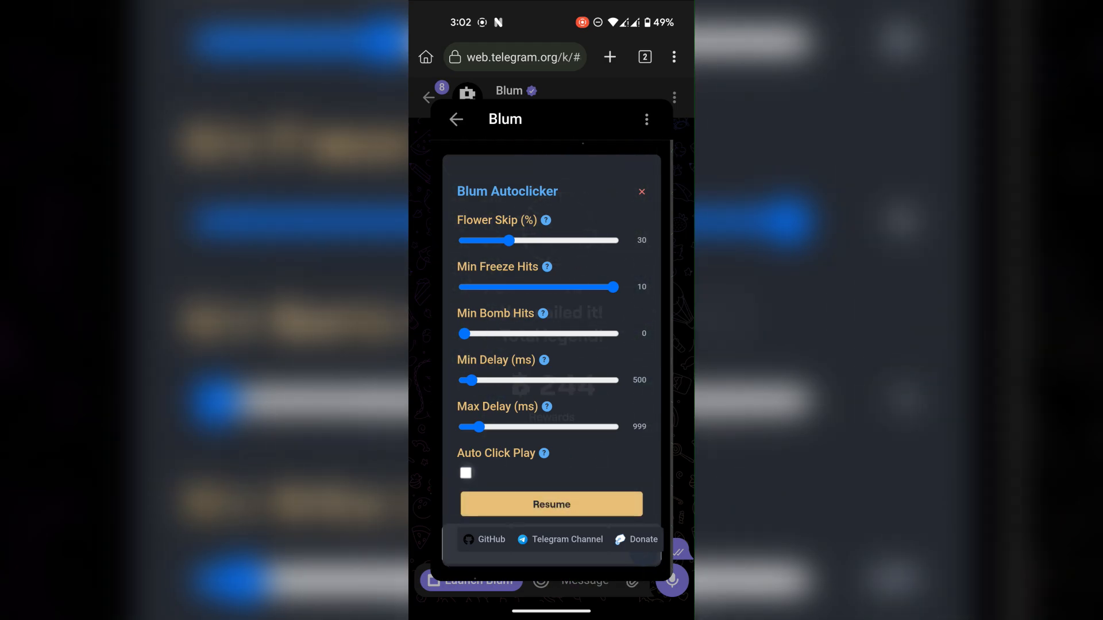